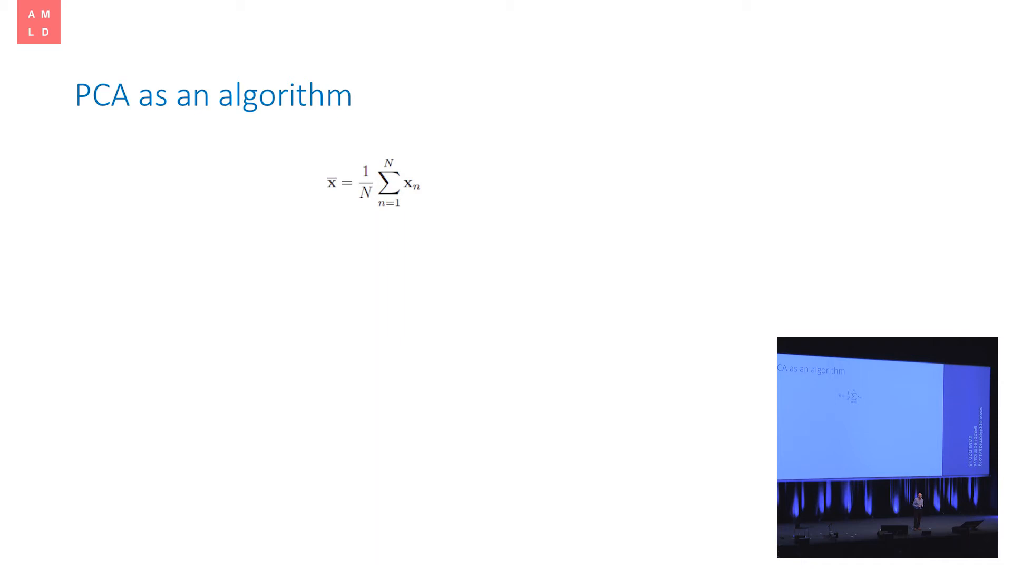
key(right)
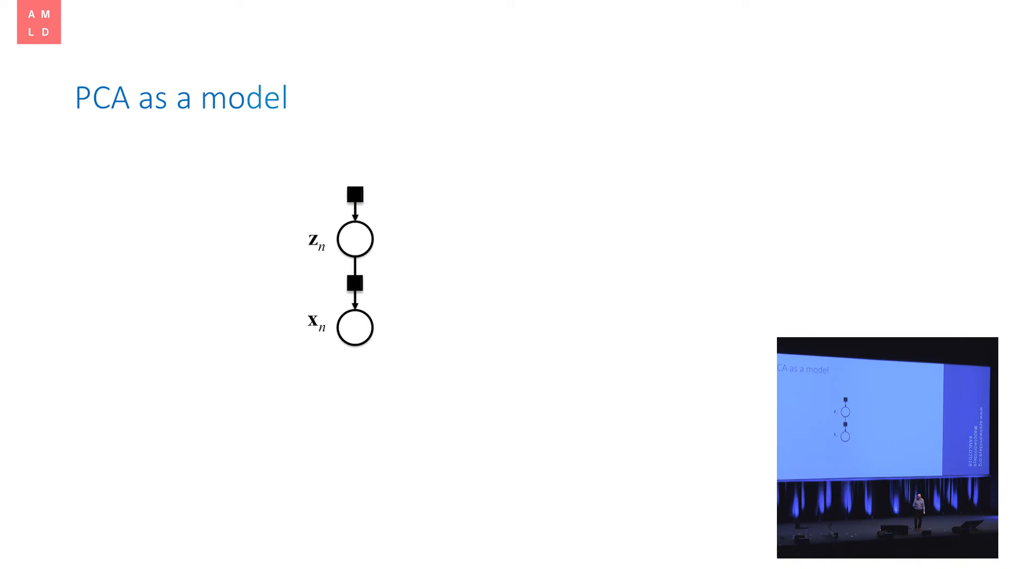
key(Right)
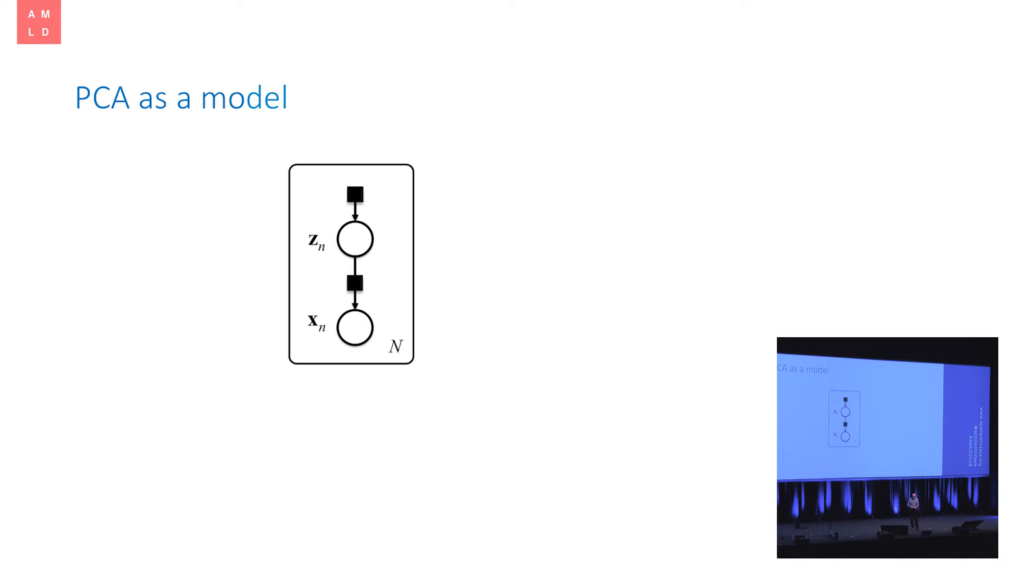